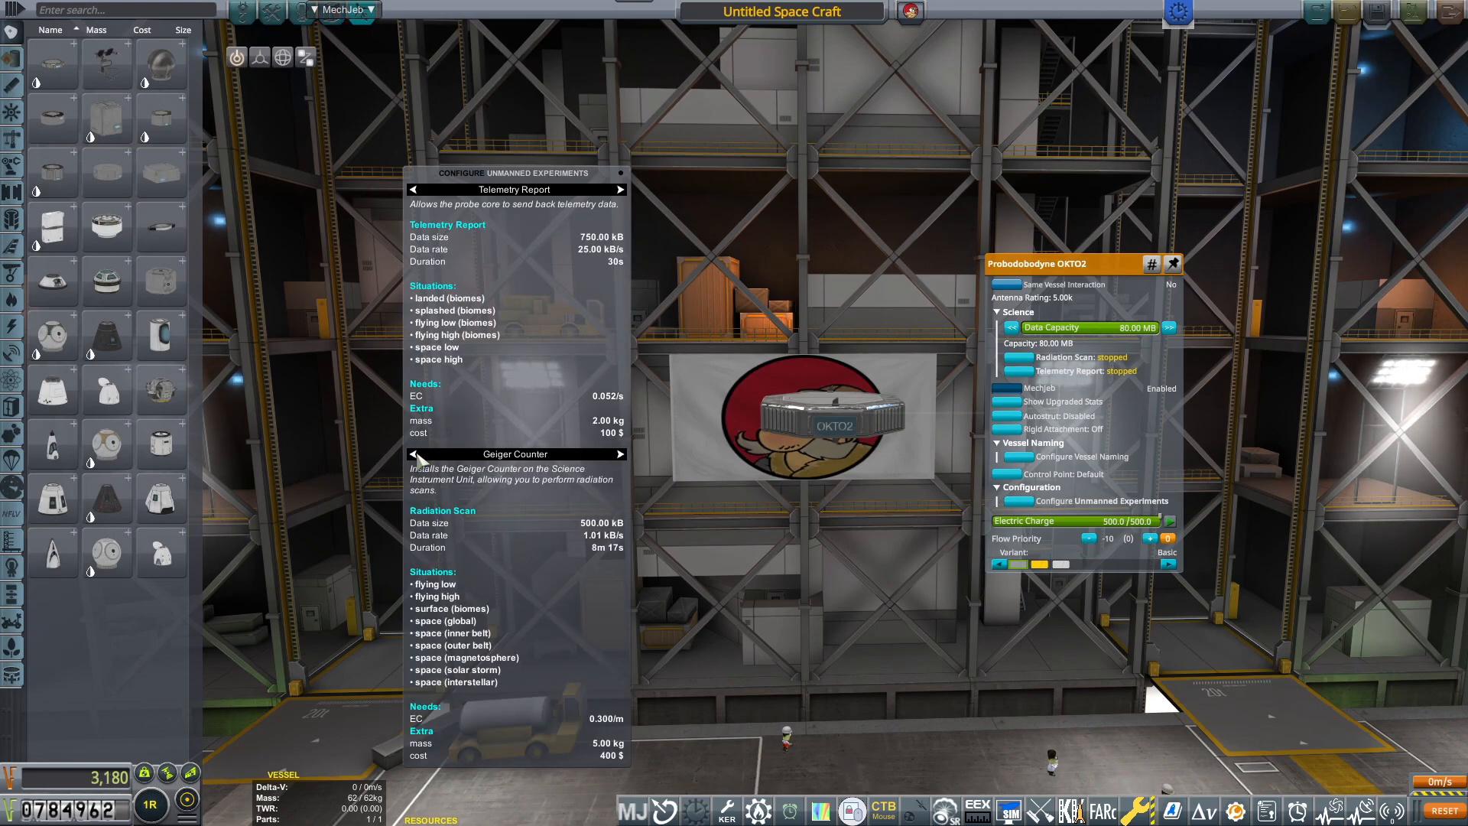
Select the OKTO2 probe core to start the 16-part payload stack
left_click(620, 455)
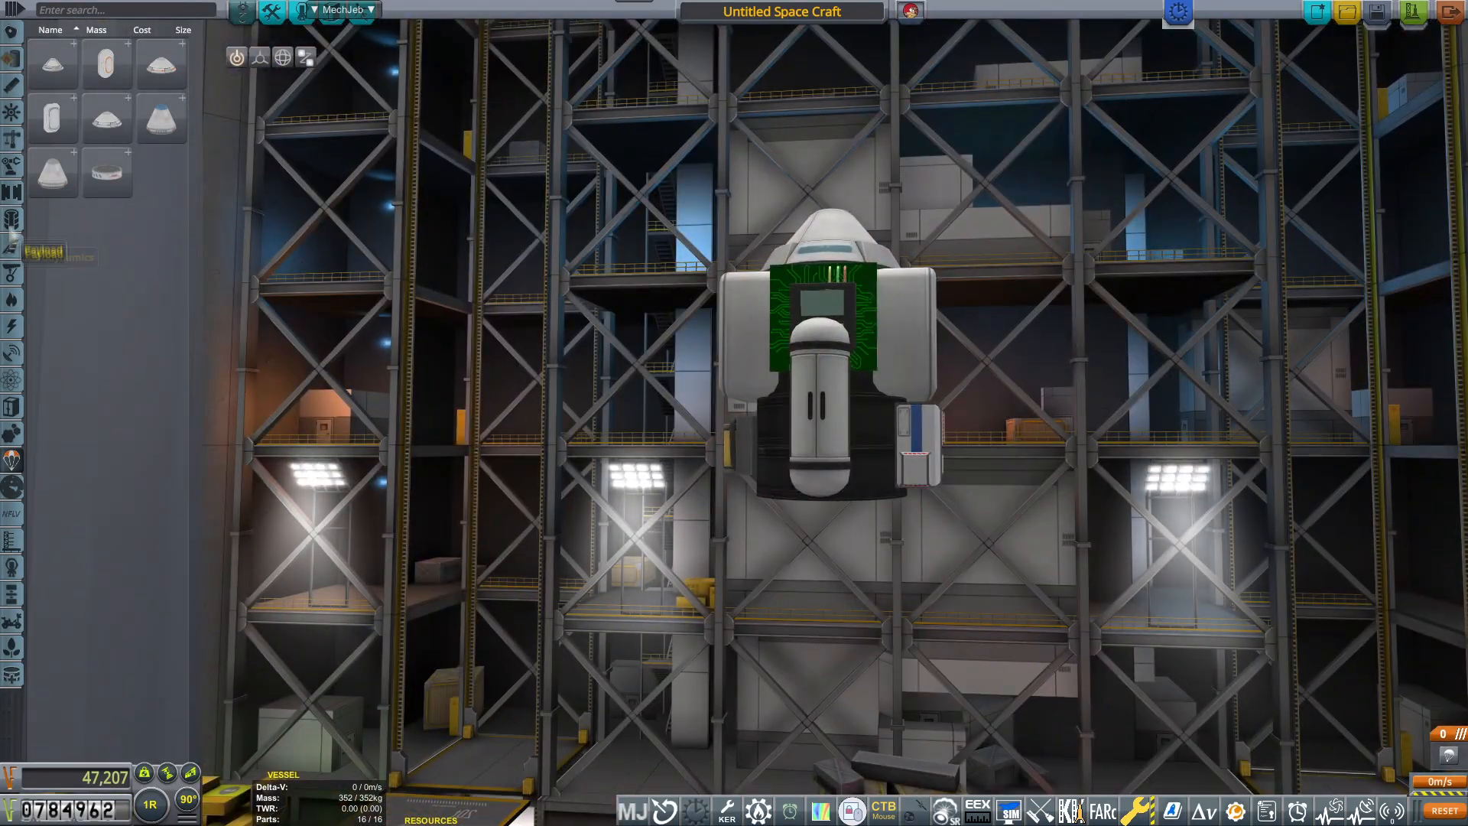
left_click(13, 300)
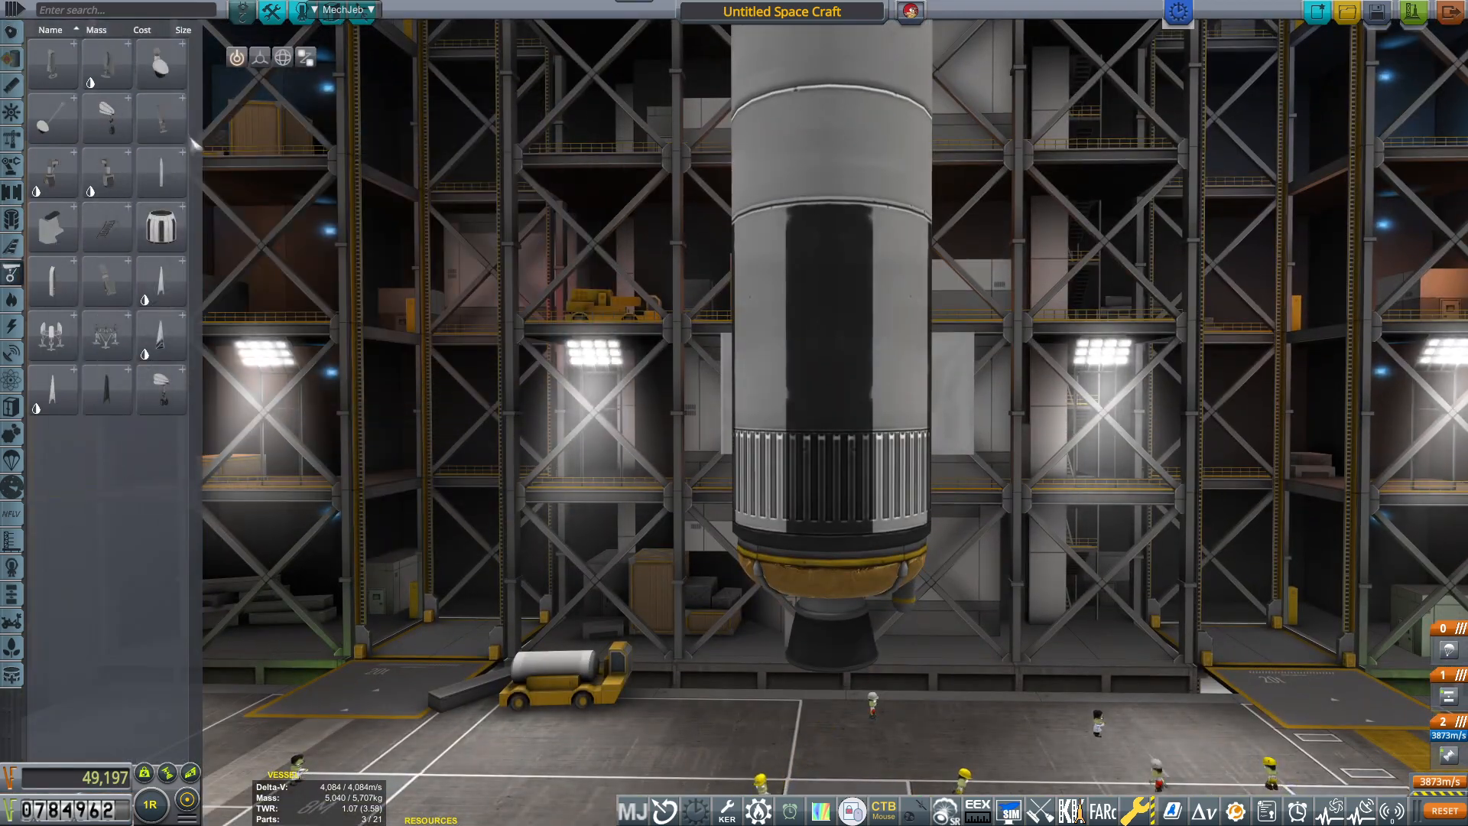
mouse_move(833, 391)
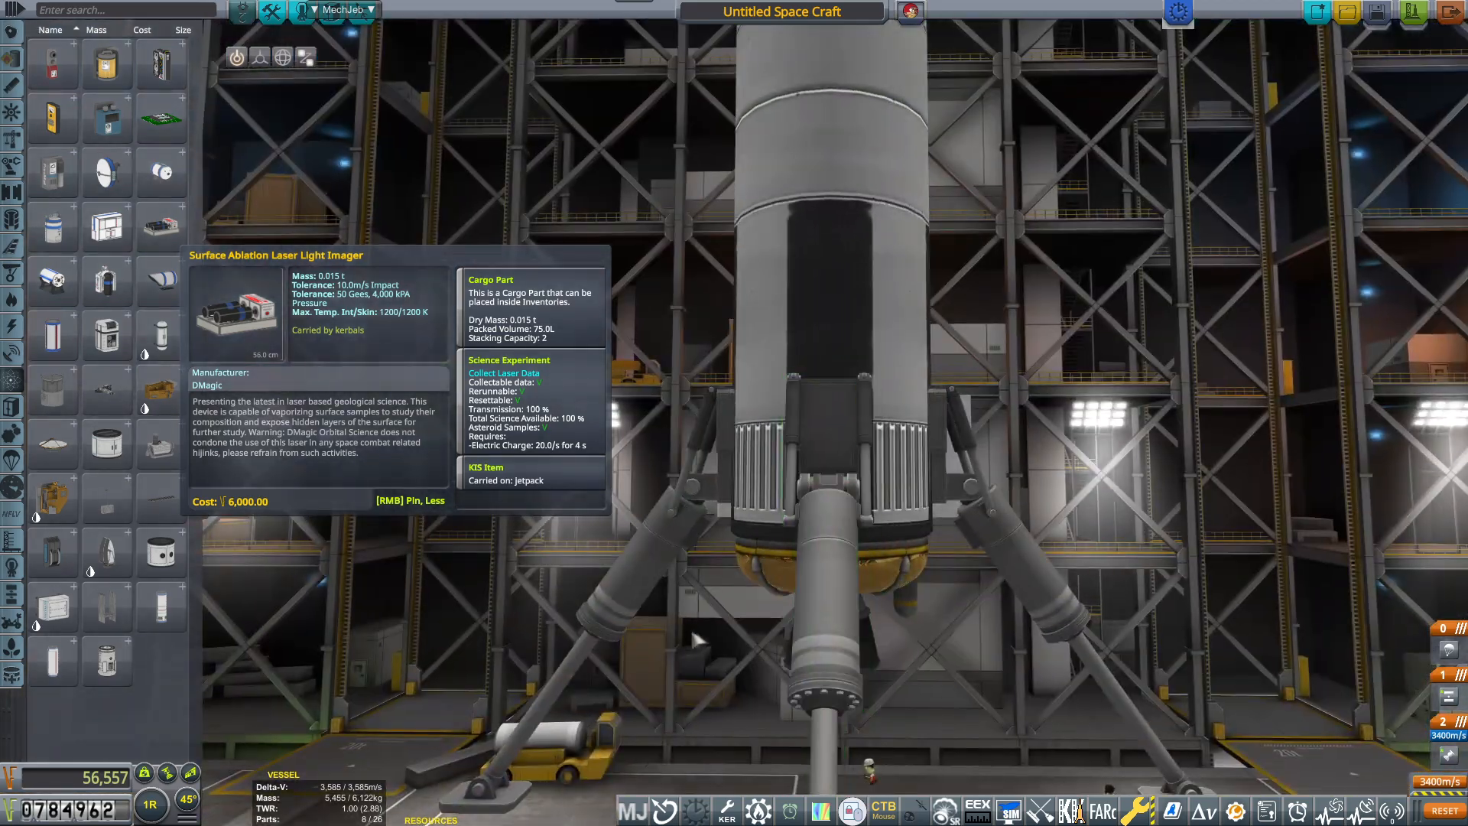
mouse_move(159, 335)
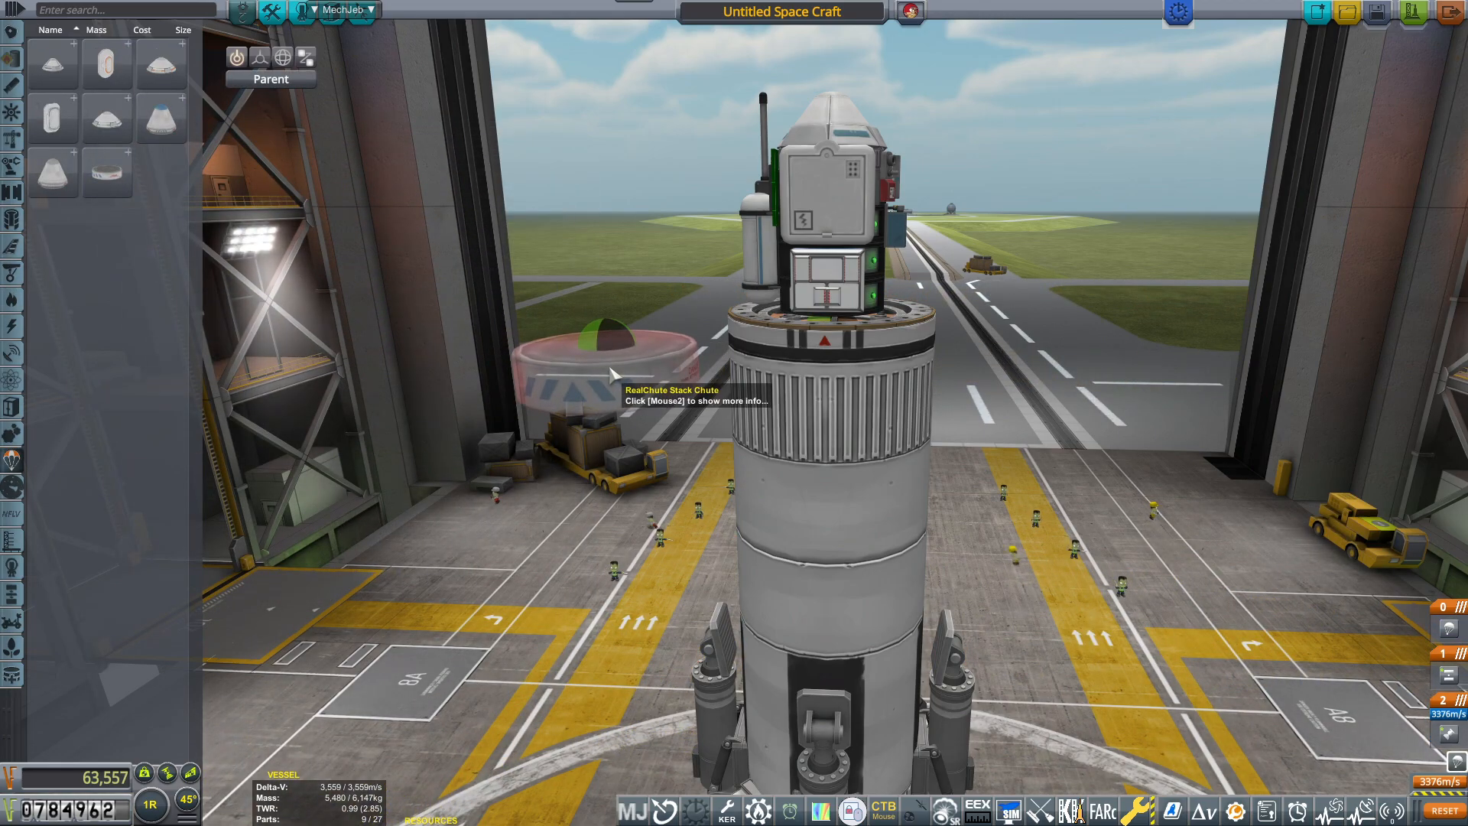
mouse_move(827, 440)
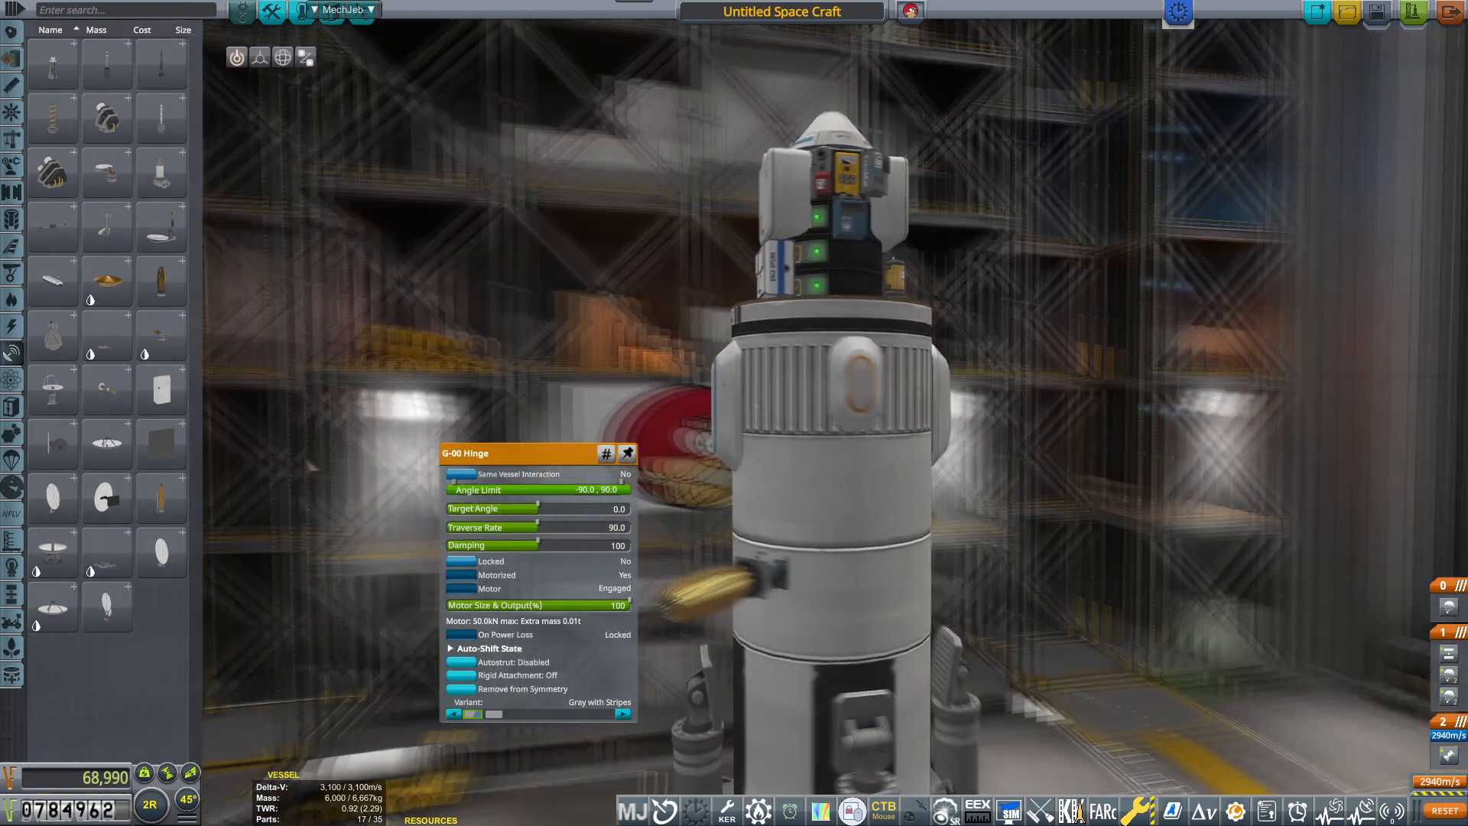
Drag the G-00 Hinge angle limit to -90/0 so the part swings upright
left_click_drag(538, 508, 468, 495)
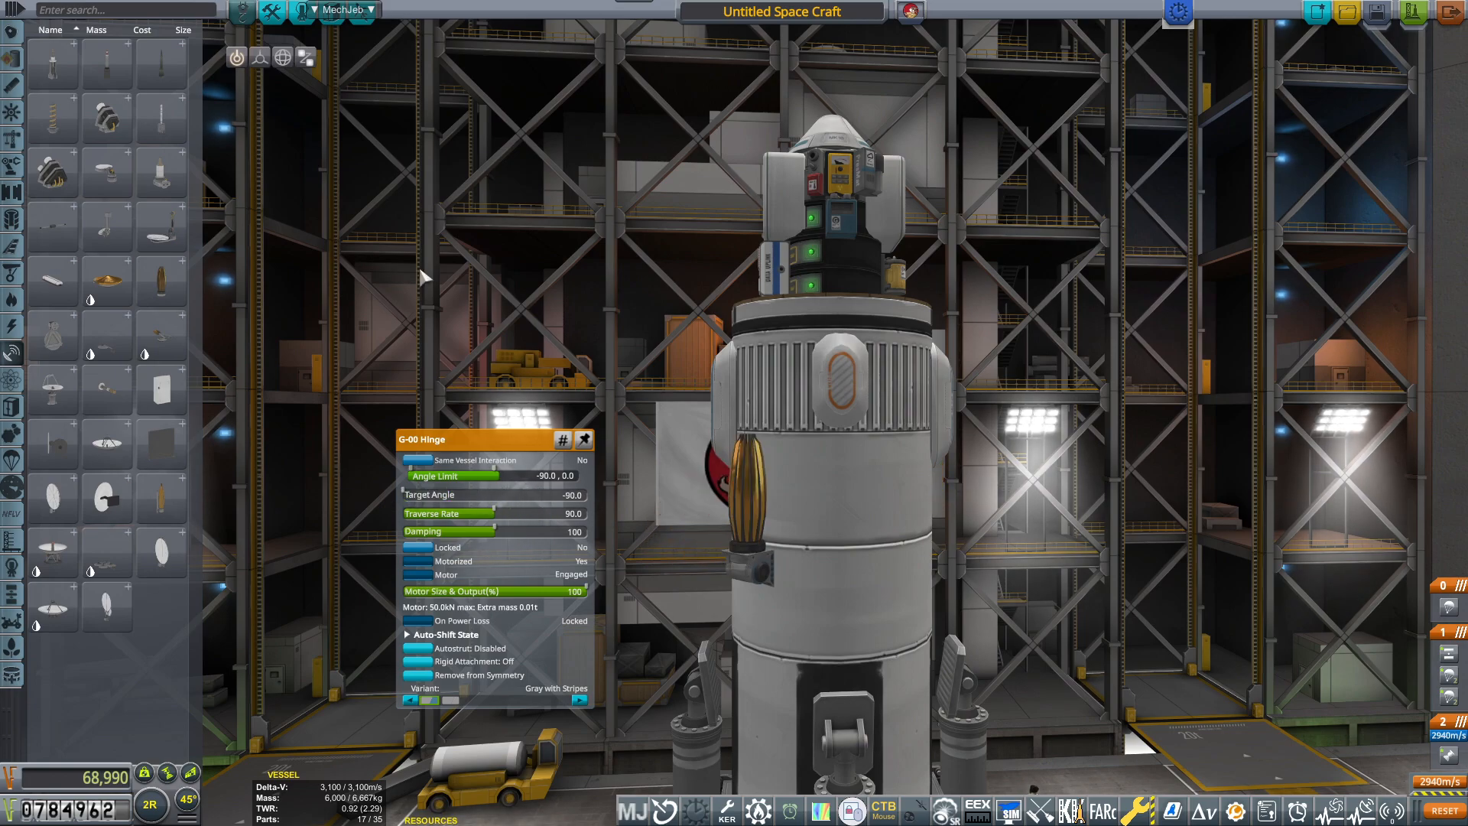
mouse_move(828, 159)
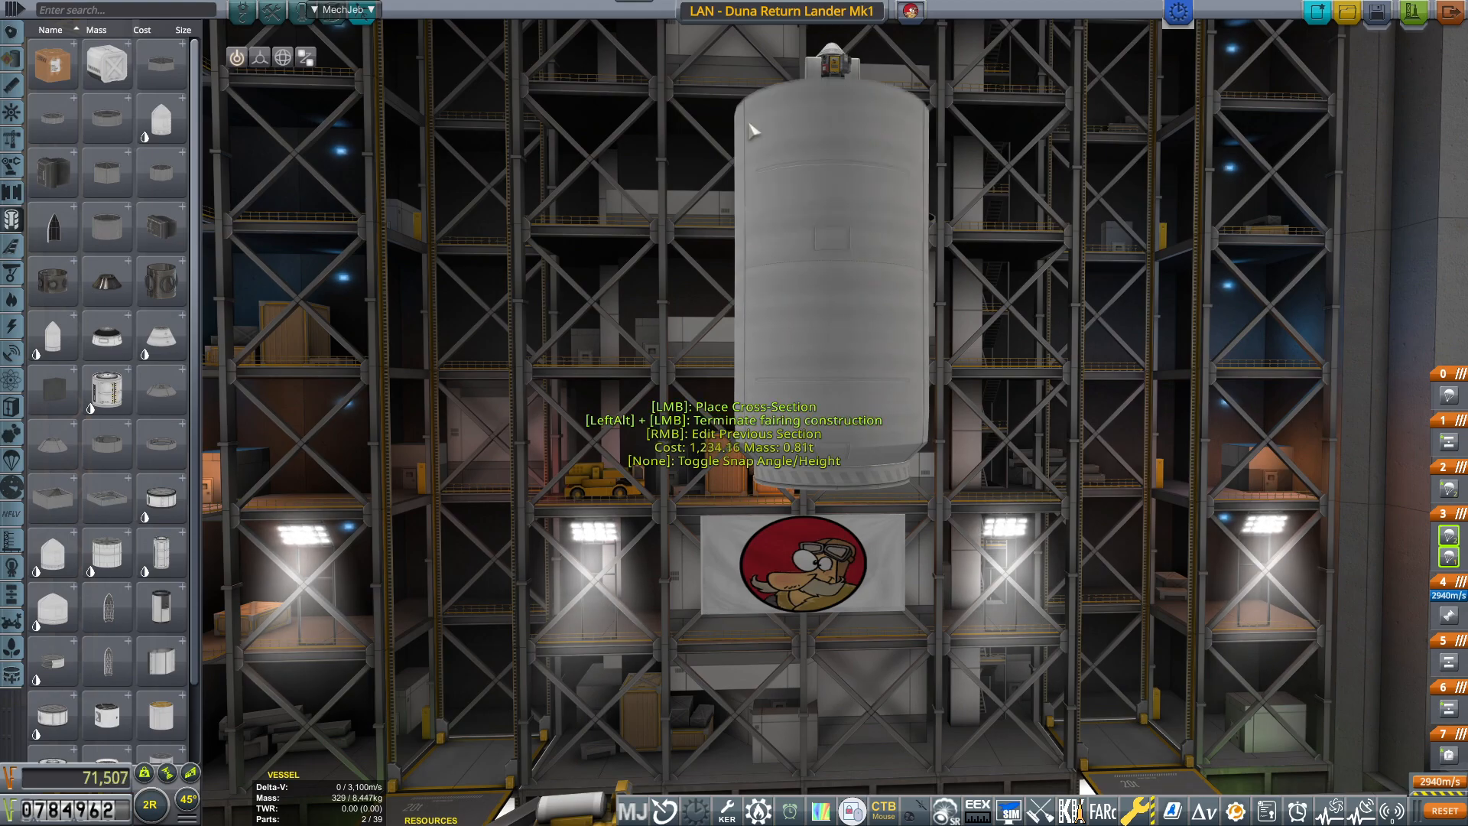
Rename the craft to 'LAN - Duna Return Lander Mk1' in the title field
left_click(754, 131)
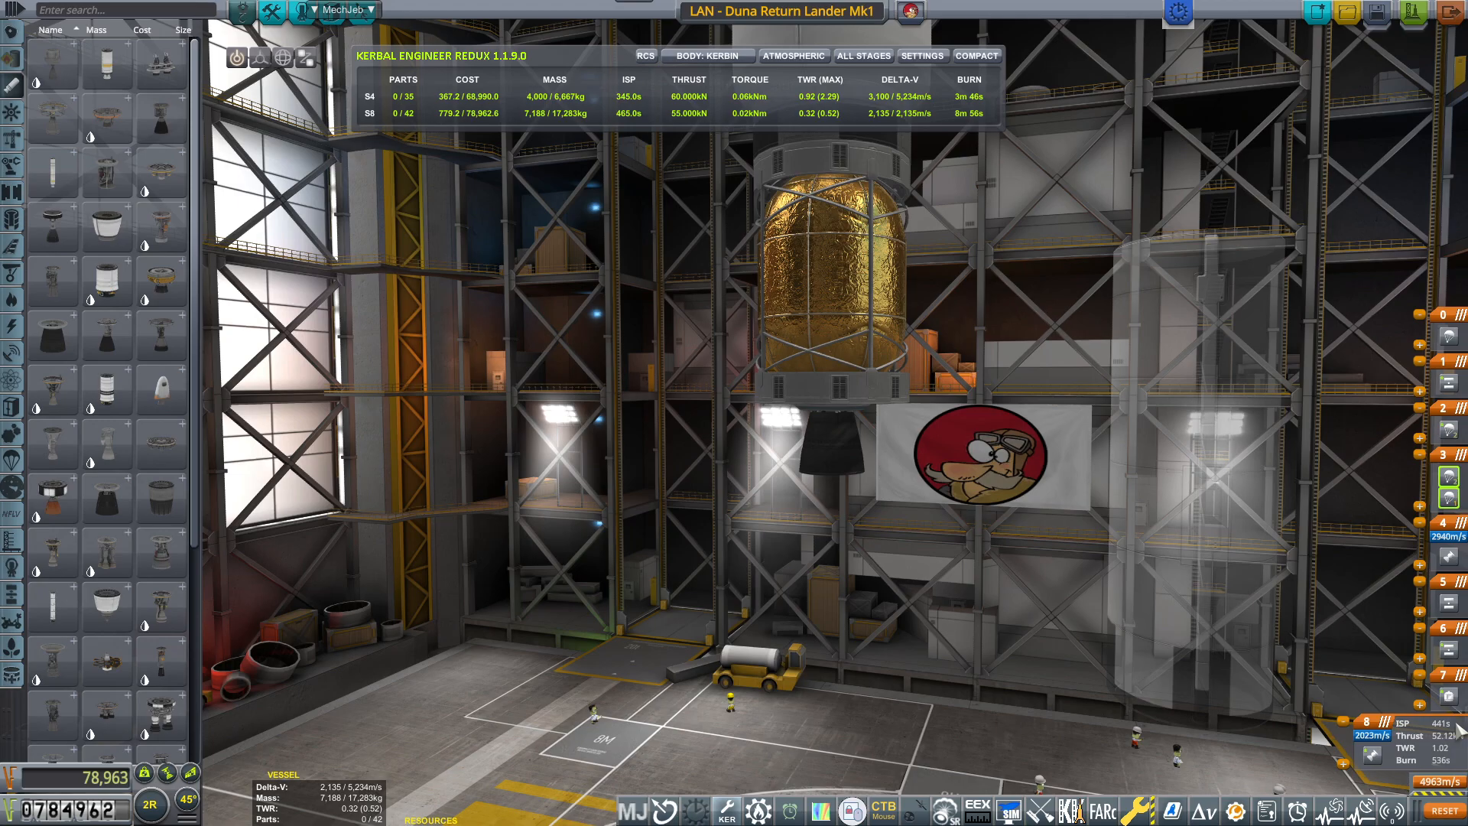
Attach a large fuel tank and main engine below the lander stage
left_click(1201, 810)
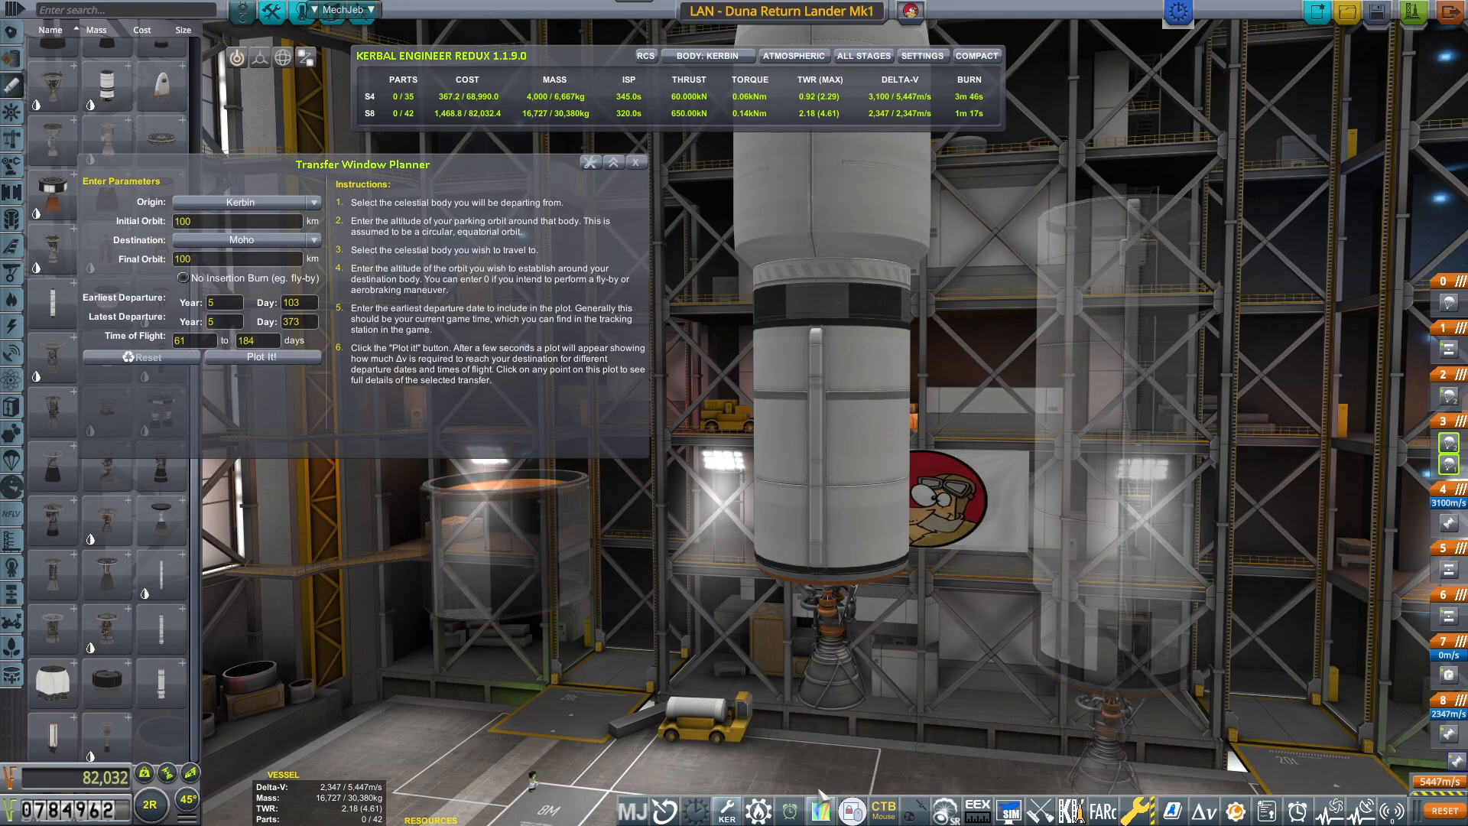
left_click(789, 811)
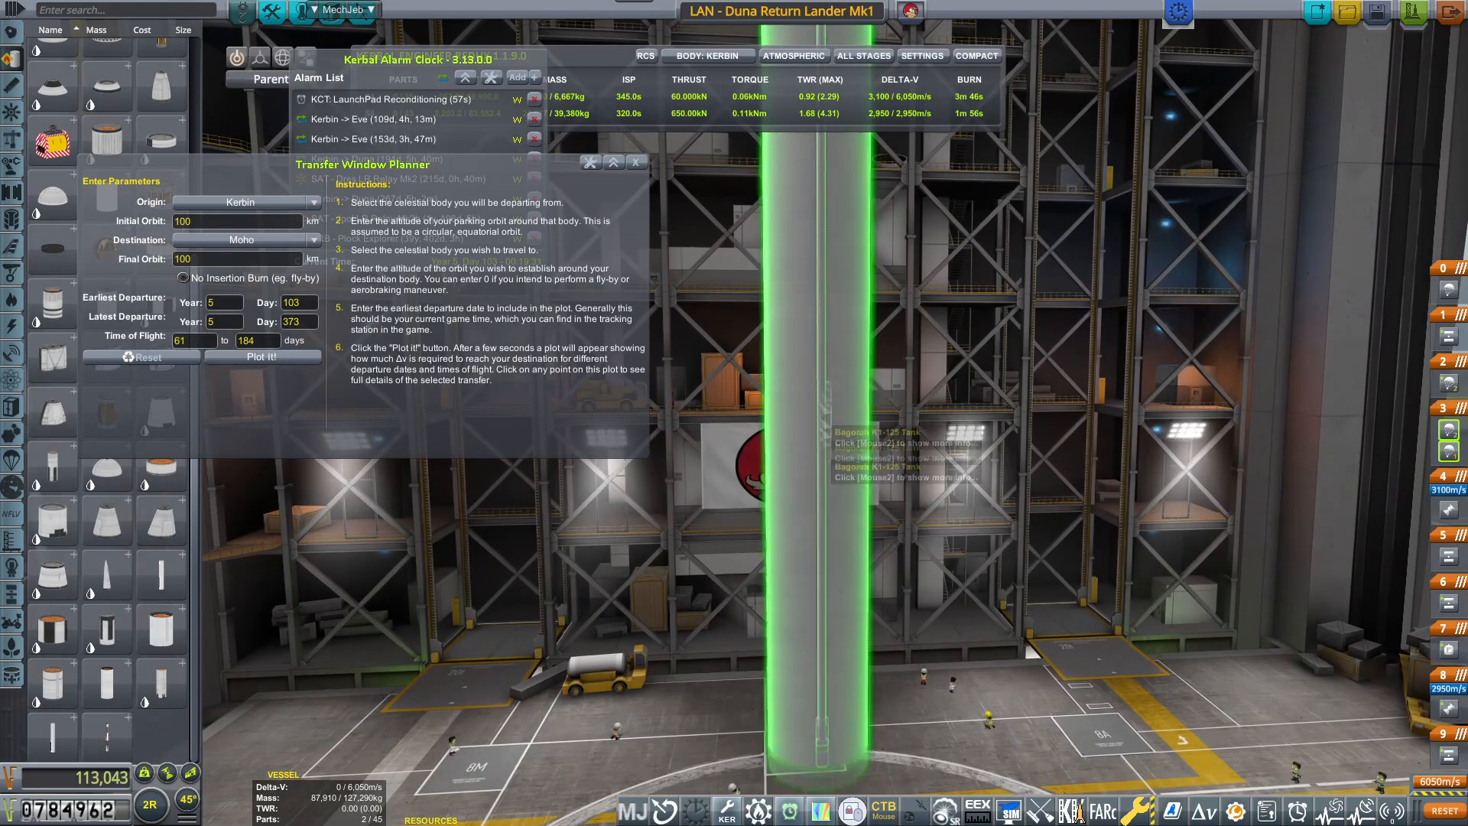
Add the long core tank, high-thrust engine and separator beneath the stages
left_click(637, 162)
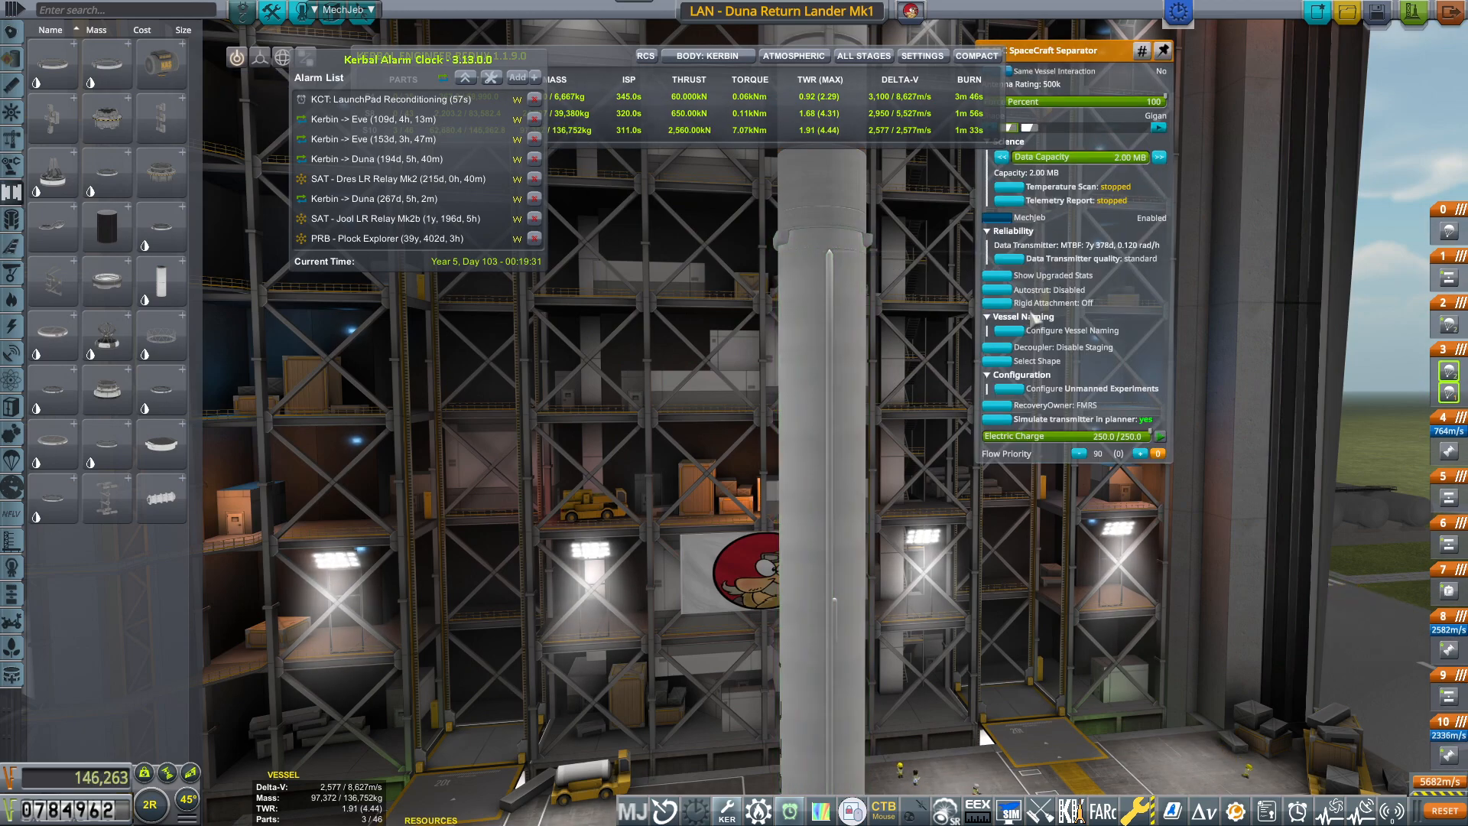
left_click(1038, 360)
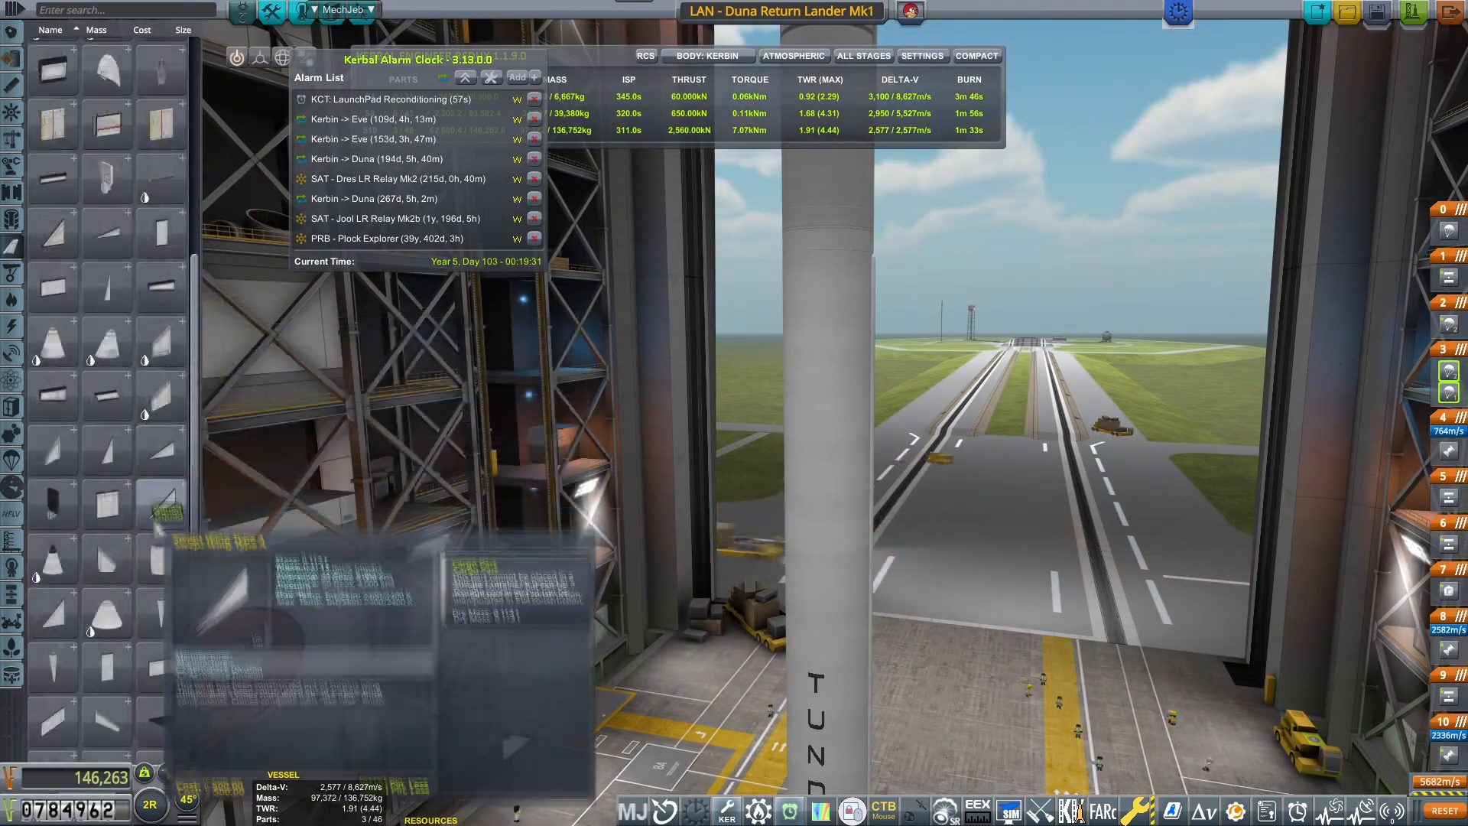
mouse_move(159, 503)
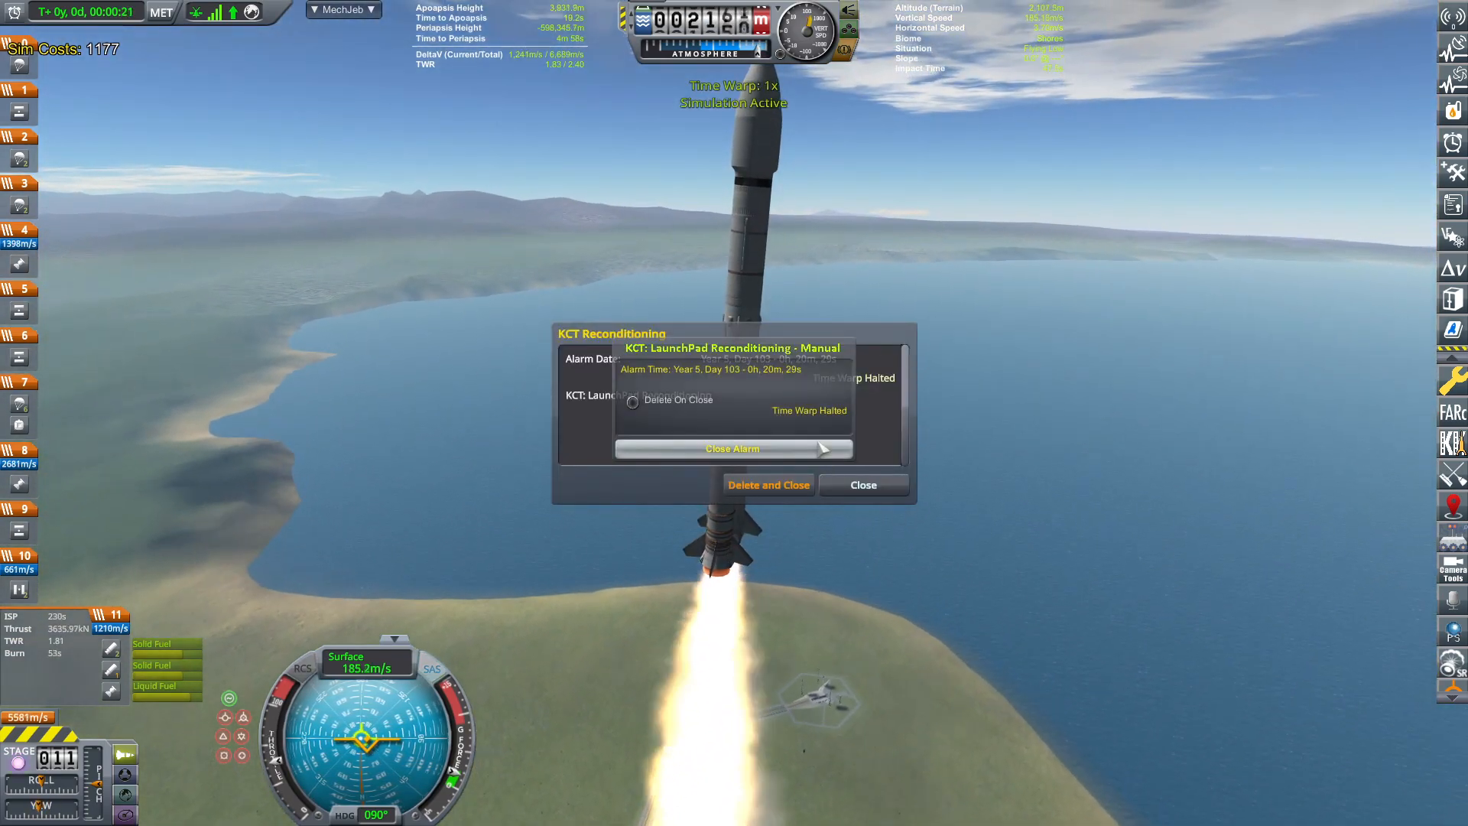
Close the KCT launchpad reconditioning alarm popup during the simulated flight
left_click(862, 485)
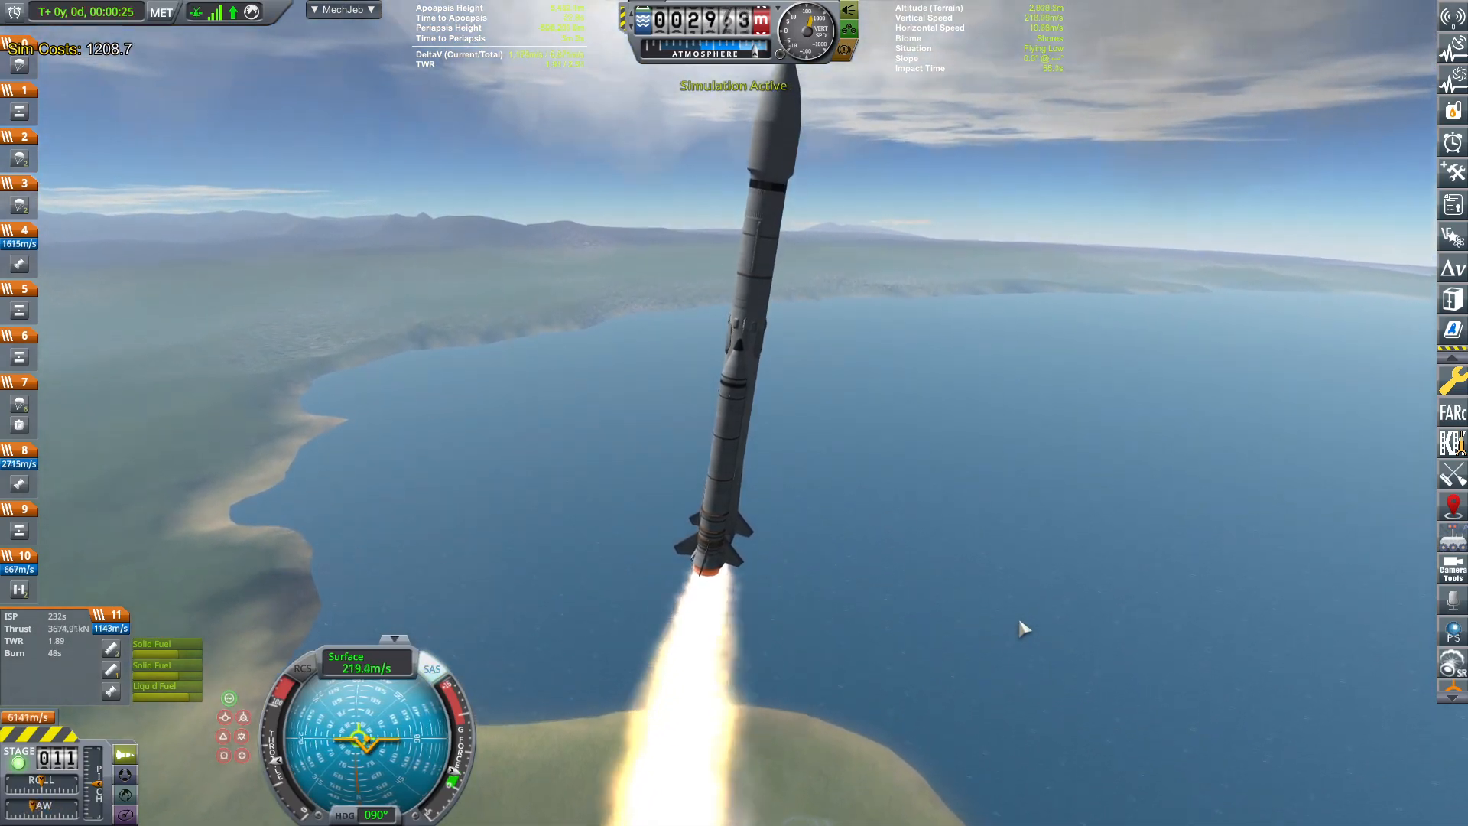